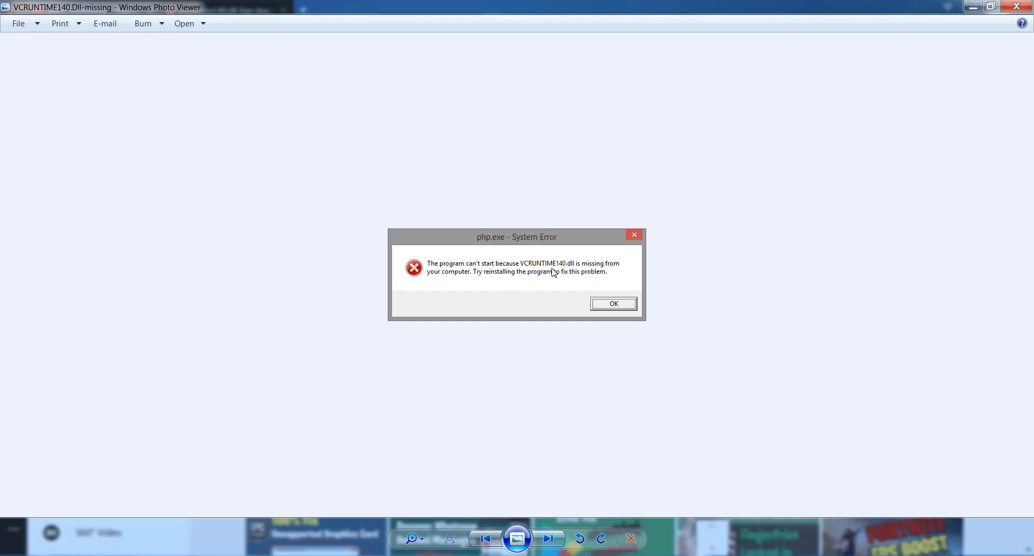
{"action": "mouse_move", "coordinate": [568, 277]}
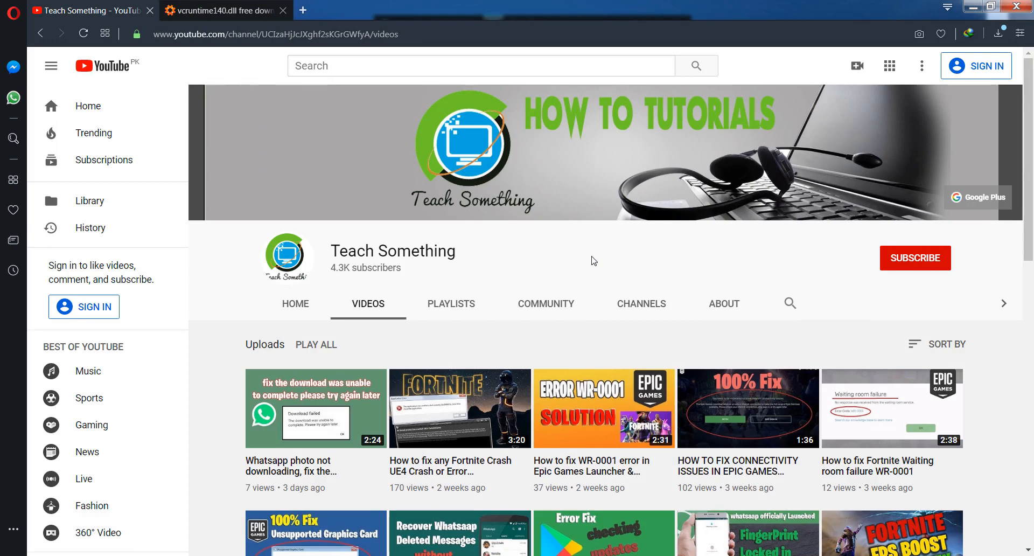
{"action": "mouse_move", "coordinate": [857, 277]}
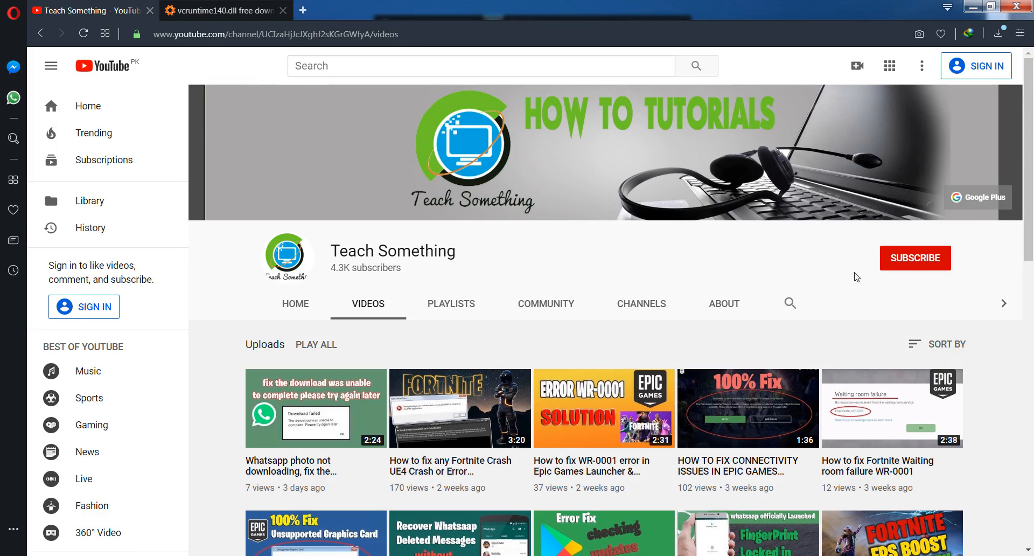
{"action": "mouse_move", "coordinate": [942, 263]}
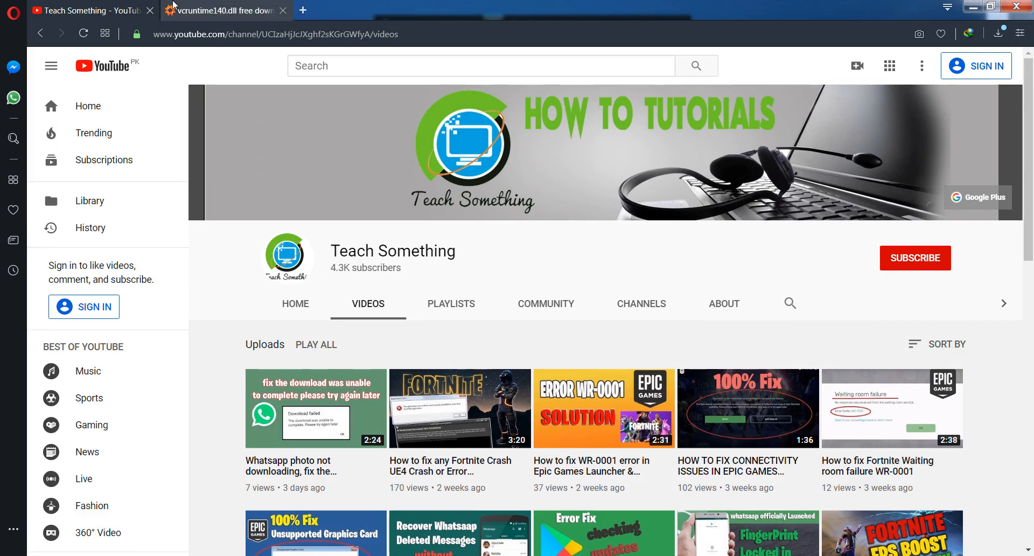
Bring the VCRUNTIME140.DLL 12 available versions table into view on dll-files.com
{"action": "left_click", "coordinate": [220, 9]}
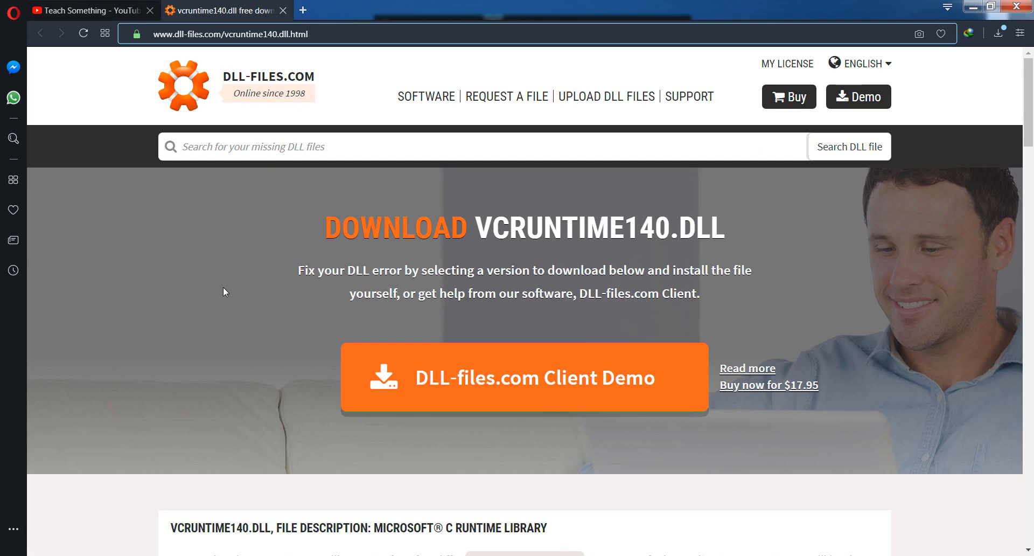
{"action": "left_click", "coordinate": [308, 34]}
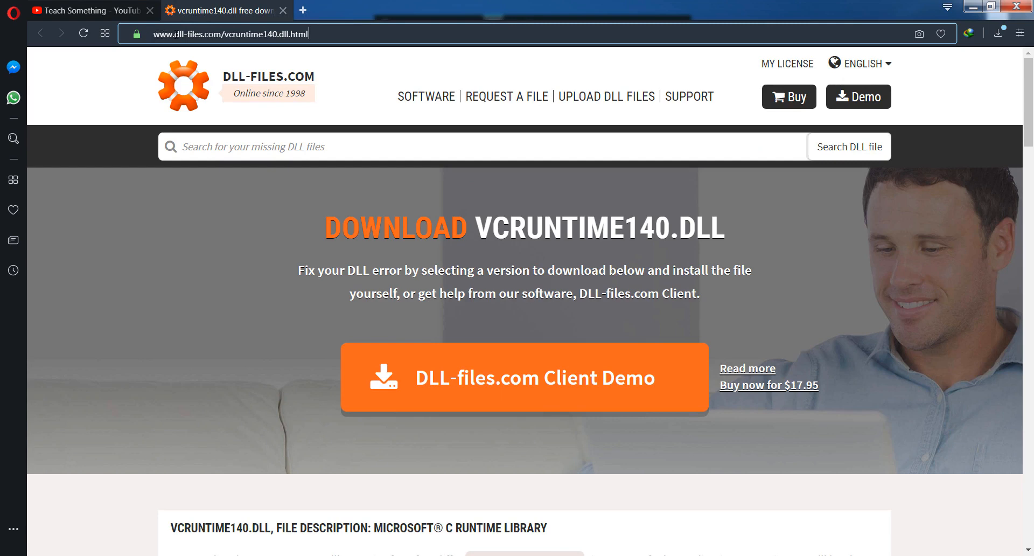
{"action": "mouse_move", "coordinate": [192, 48]}
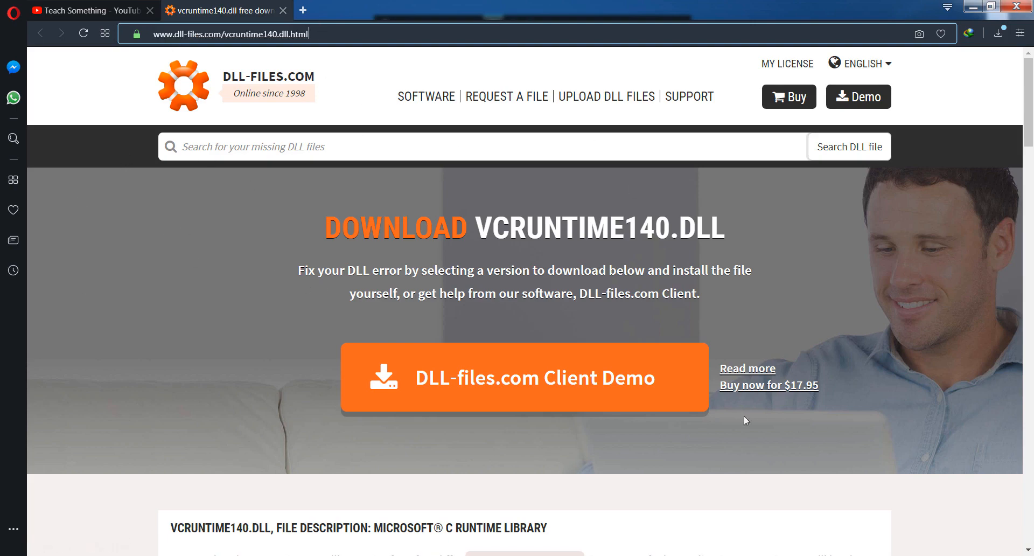
{"action": "scroll", "scroll_direction": "down", "scroll_amount": 3}
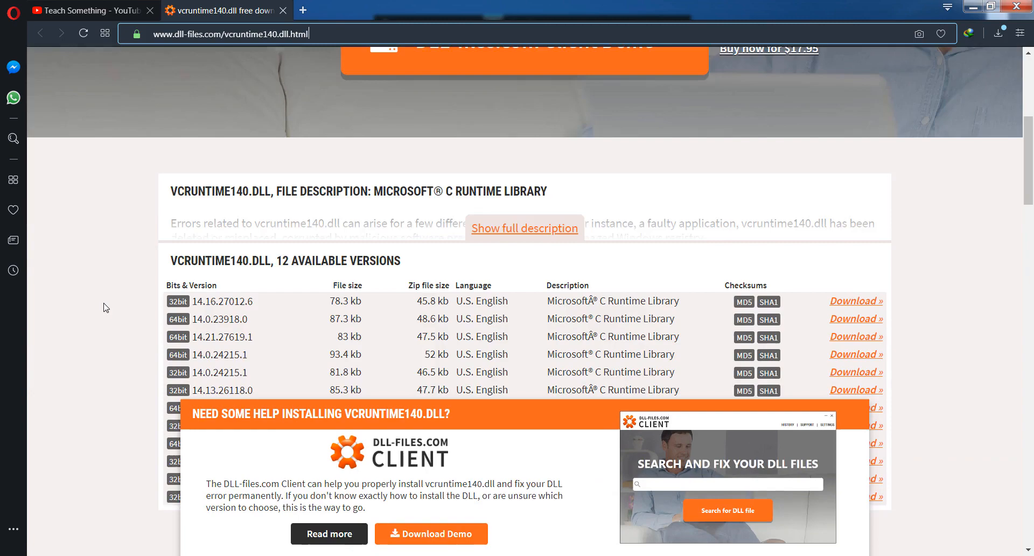
{"action": "scroll", "scroll_direction": "down", "scroll_amount": 3}
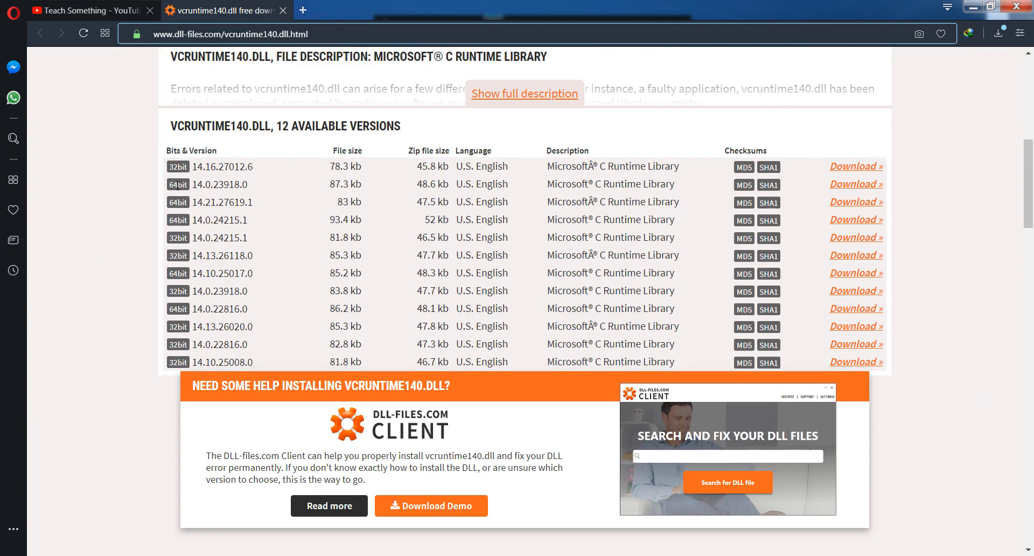
{"action": "mouse_move", "coordinate": [240, 196]}
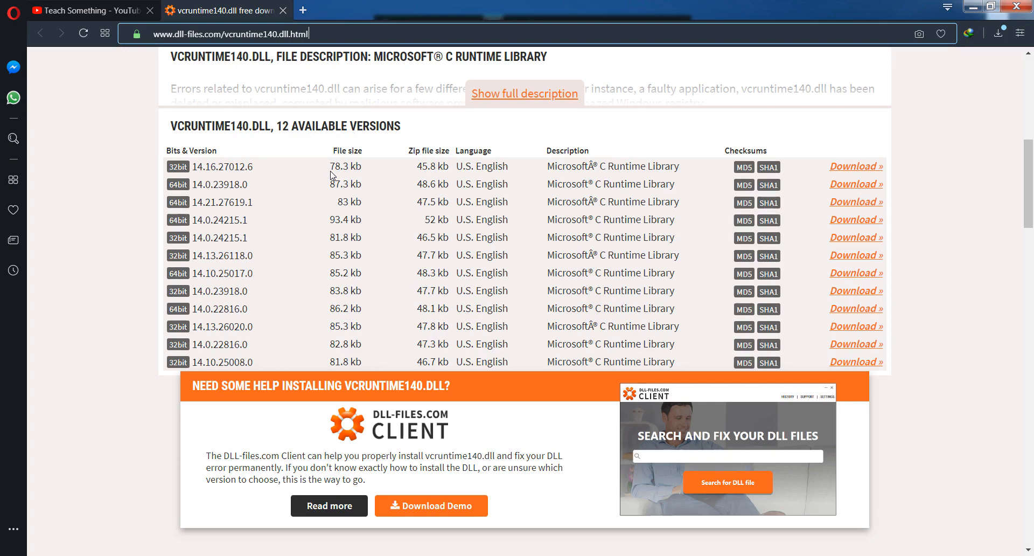
{"action": "mouse_move", "coordinate": [183, 192]}
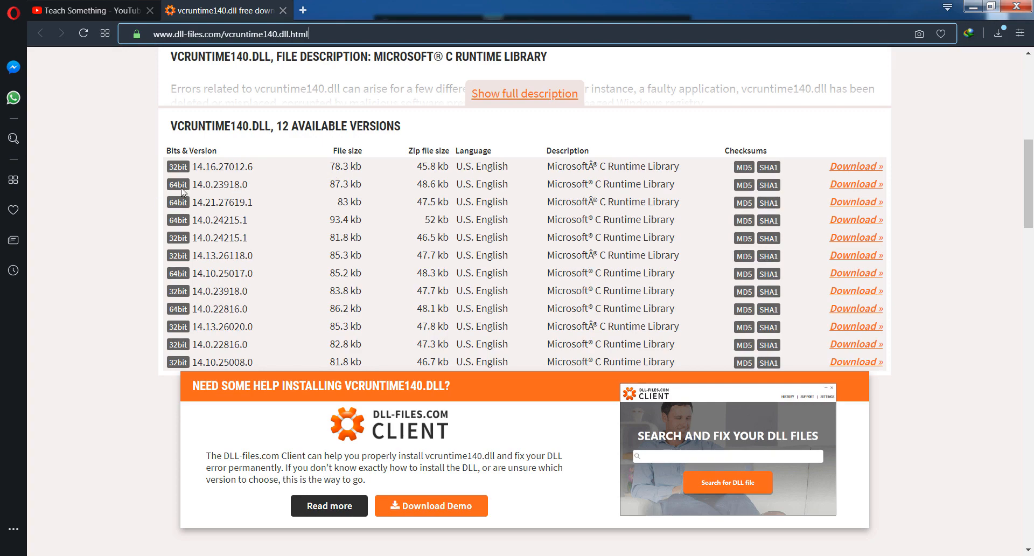
View the Computer's Properties to confirm a 64-bit Windows 7 Professional system
{"action": "right_click", "coordinate": [25, 92]}
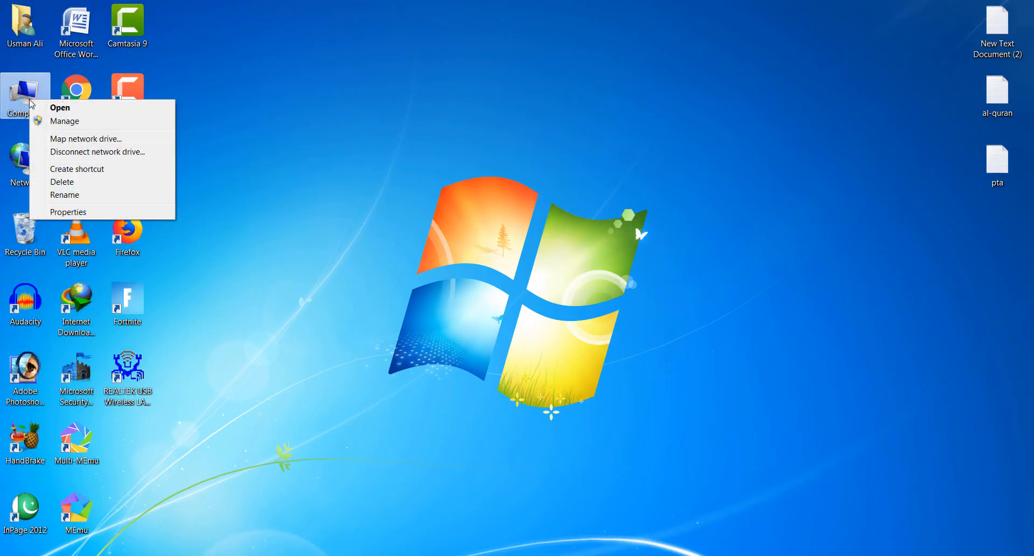
{"action": "left_click", "coordinate": [68, 211]}
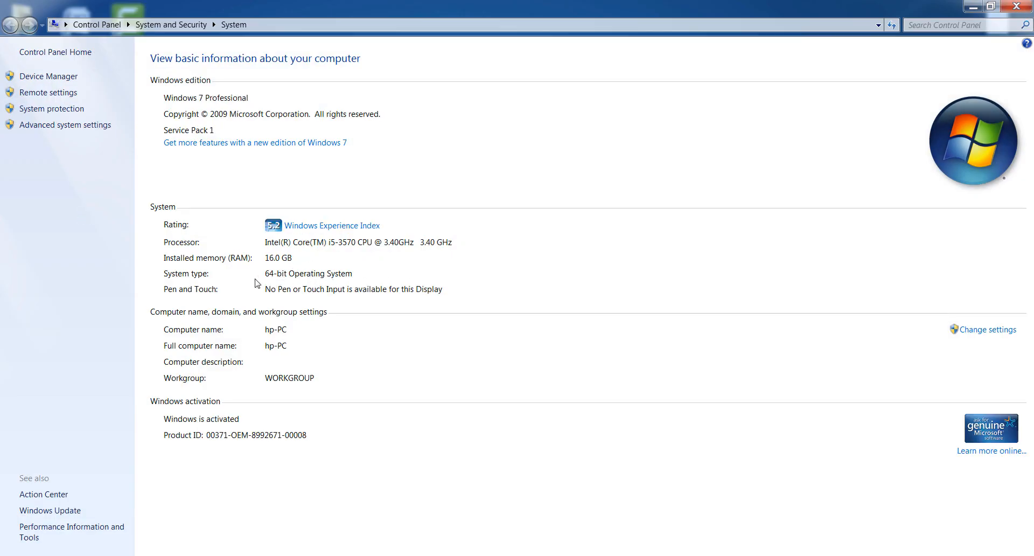
{"action": "mouse_move", "coordinate": [274, 278]}
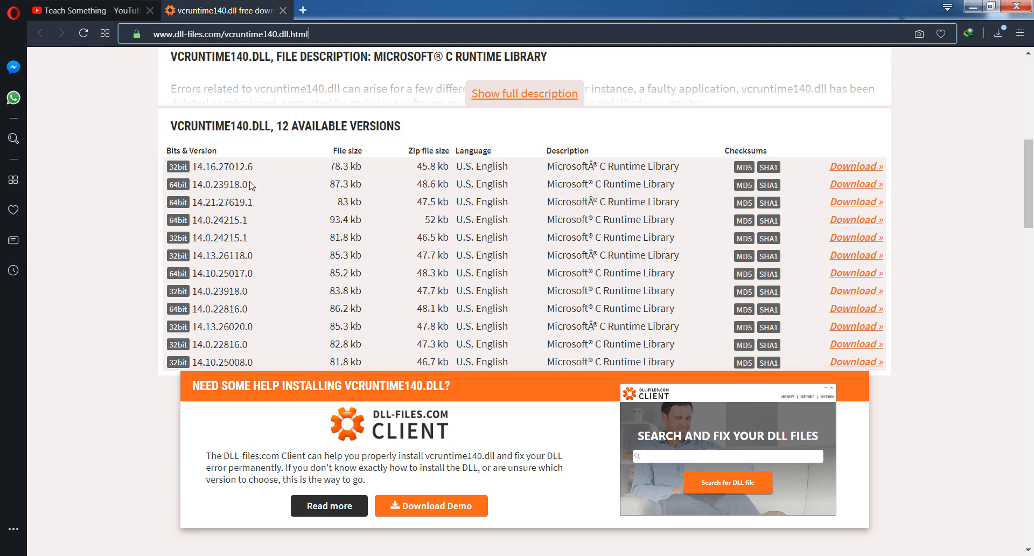
{"action": "mouse_move", "coordinate": [243, 181]}
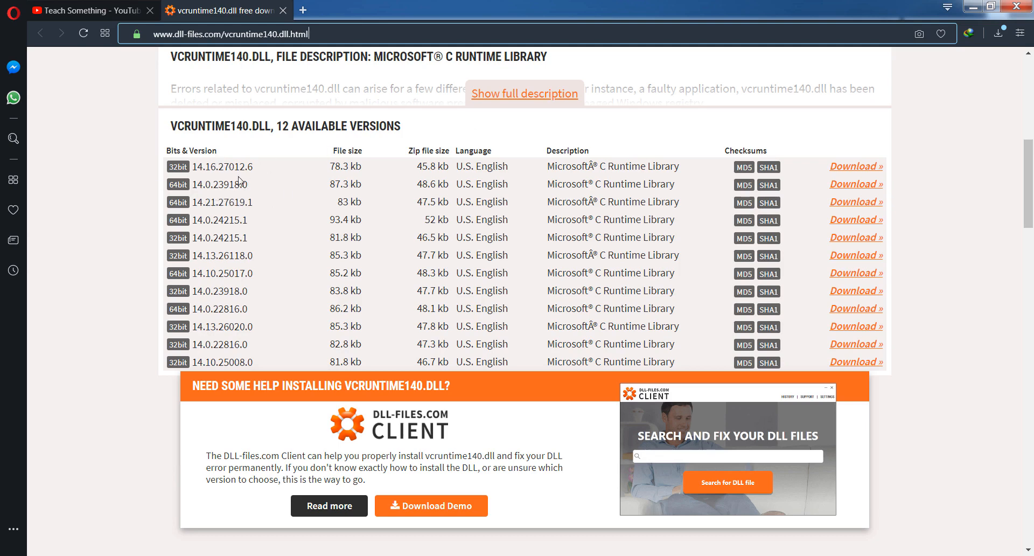
{"action": "mouse_move", "coordinate": [831, 192]}
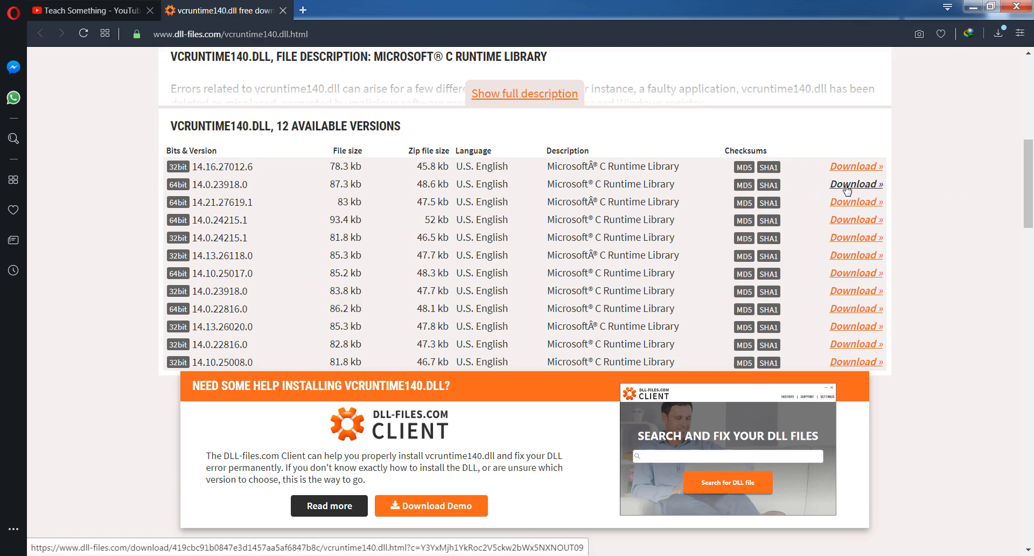
Download the 64-bit 14.0.23918.0 version as vcruntime140_2.zip
{"action": "right_click", "coordinate": [855, 184]}
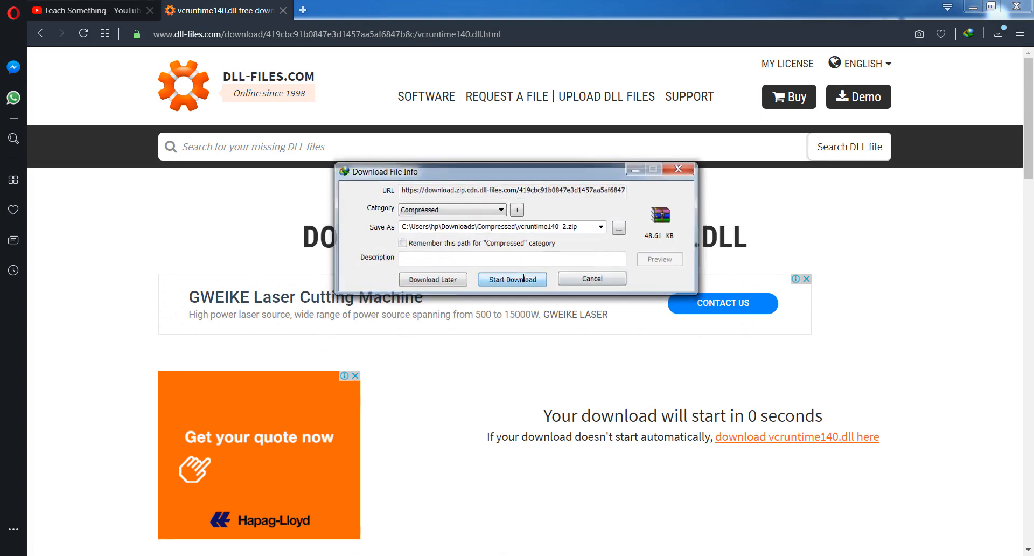
{"action": "left_click", "coordinate": [512, 278]}
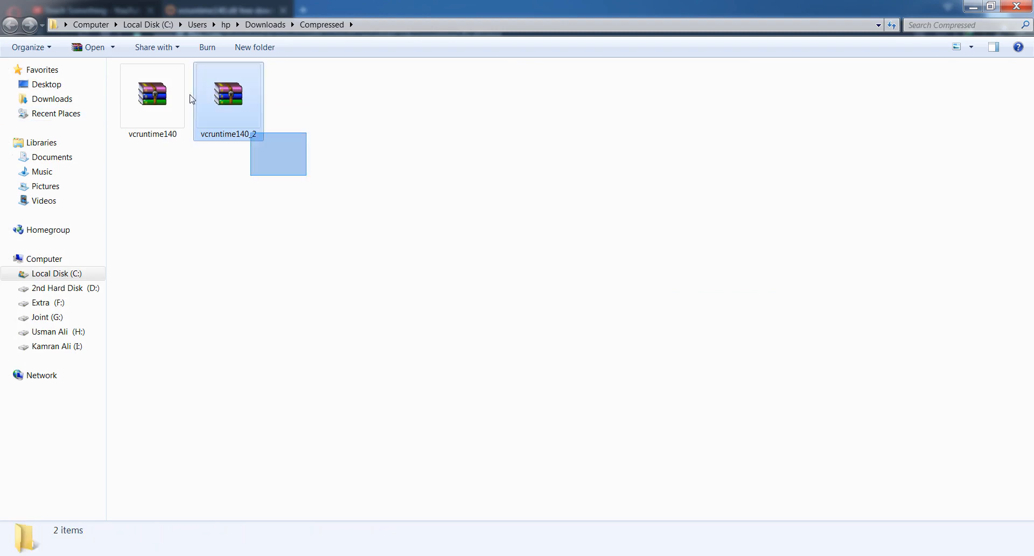
Extract the vcruntime140_2 archive here and copy the extracted vcruntime140.dll
{"action": "right_click", "coordinate": [227, 96]}
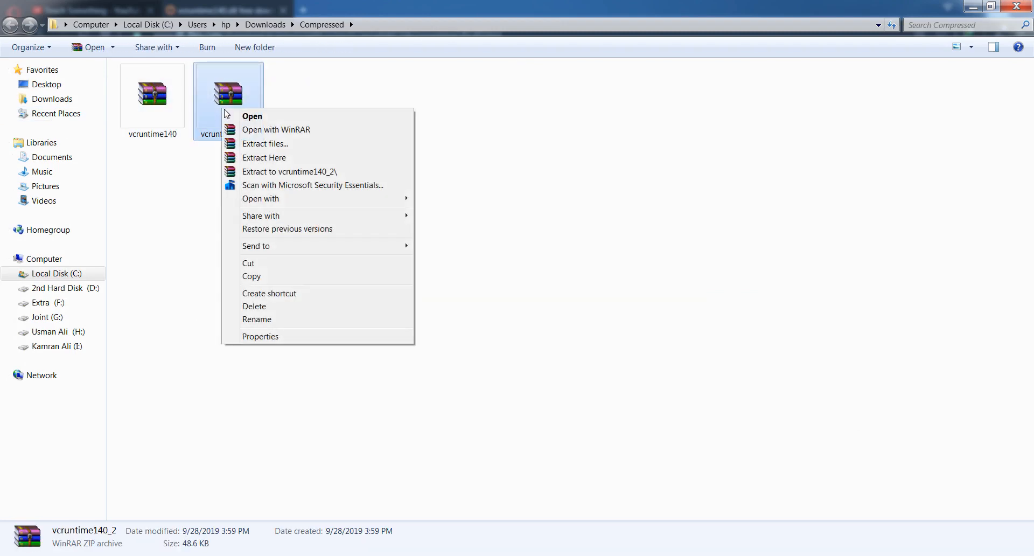
{"action": "left_click", "coordinate": [257, 161]}
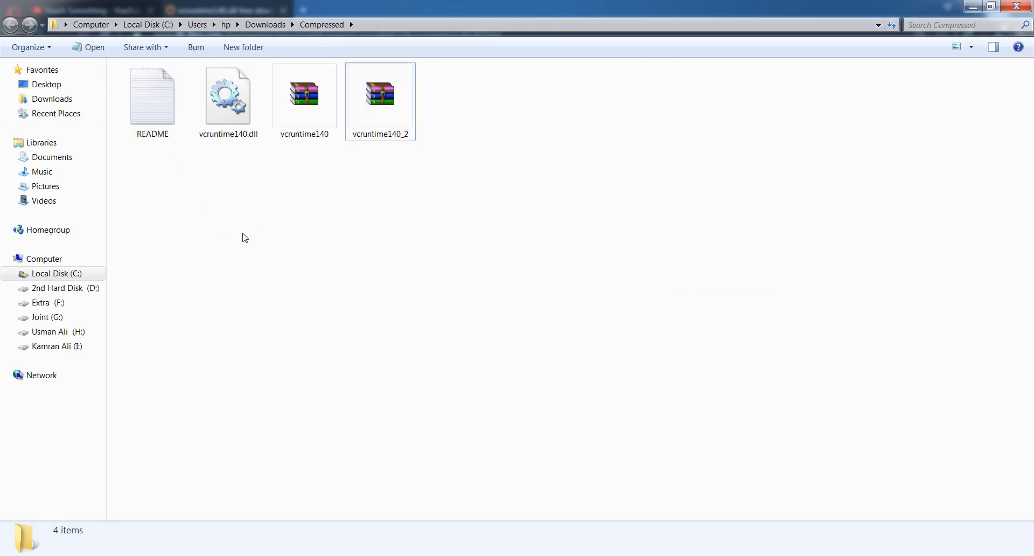
{"action": "left_click", "coordinate": [227, 96]}
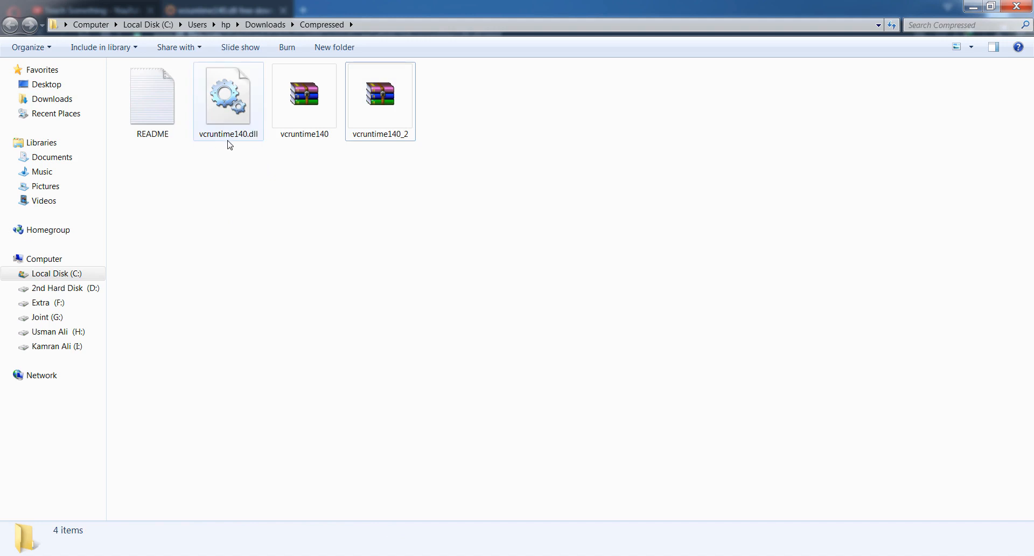
{"action": "right_click", "coordinate": [228, 96]}
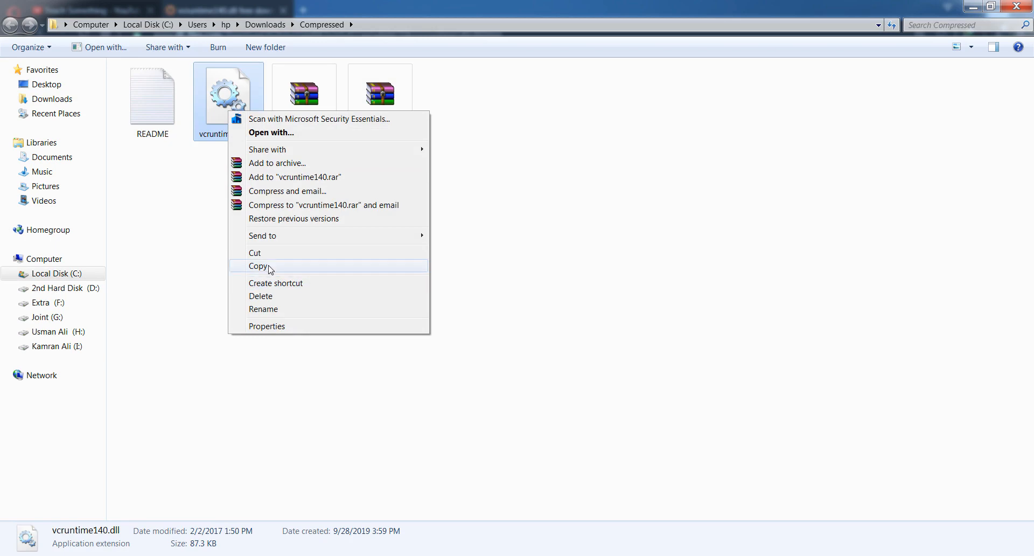
{"action": "left_click", "coordinate": [259, 266]}
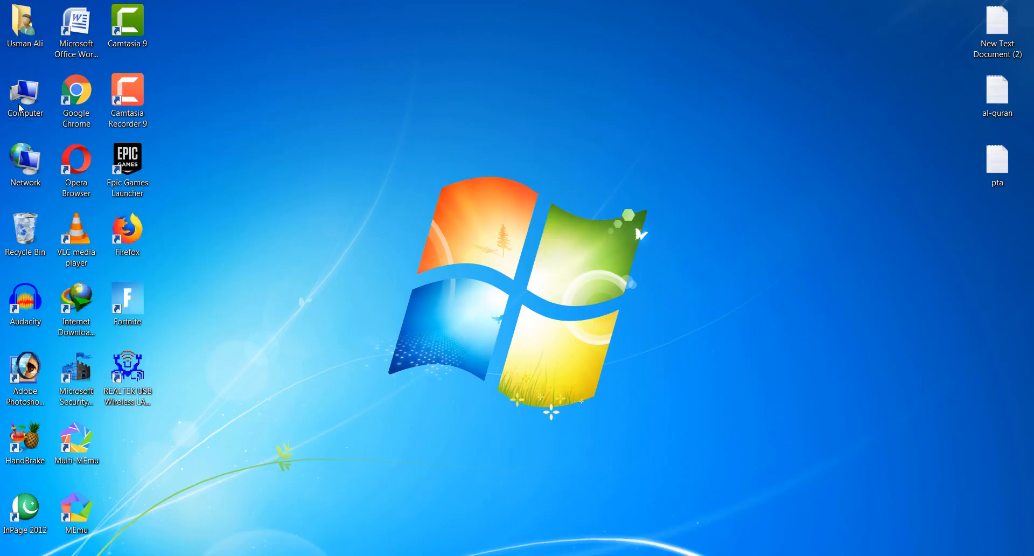
Navigate from Computer into Local Disk (C:) and then the Windows folder
{"action": "double_click", "coordinate": [25, 97]}
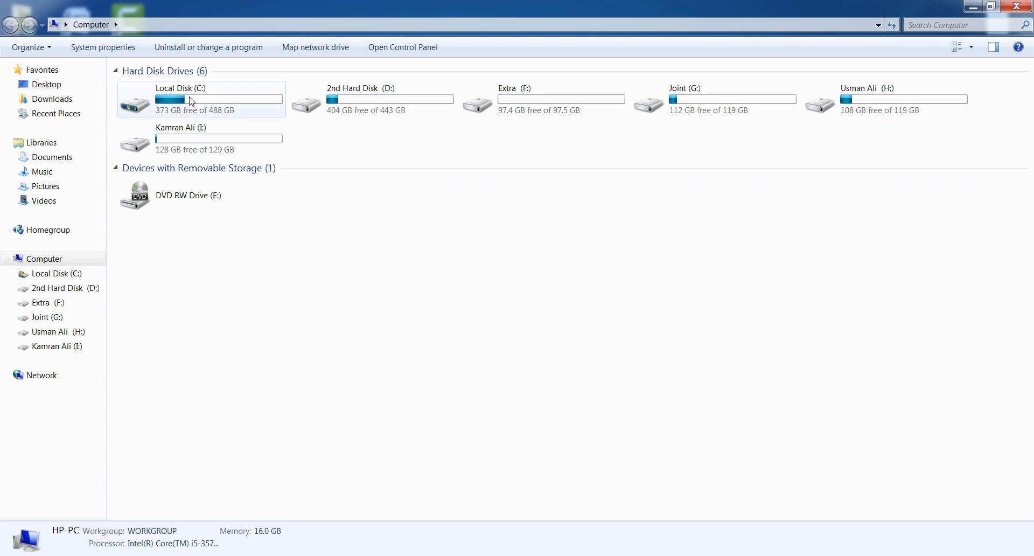
{"action": "double_click", "coordinate": [180, 99]}
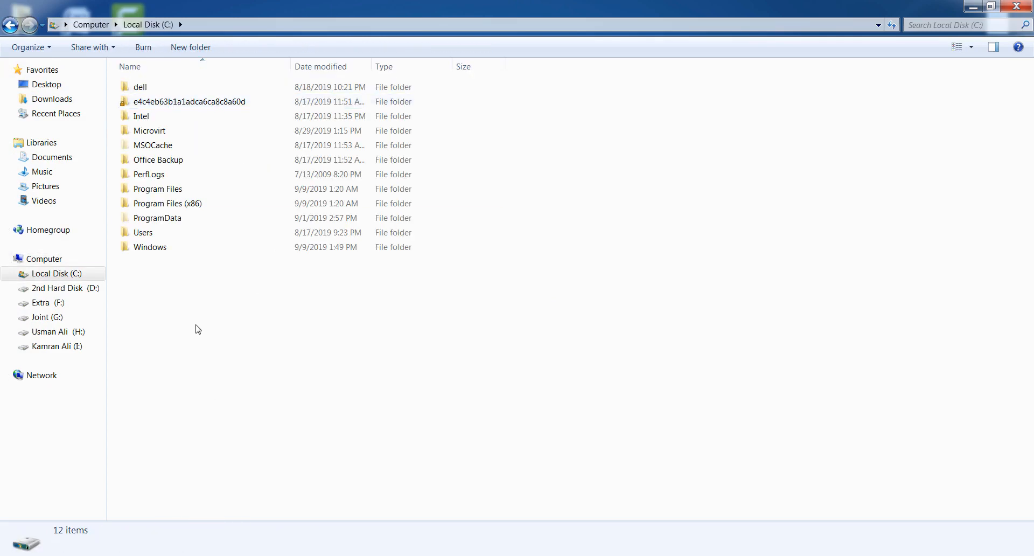
{"action": "mouse_move", "coordinate": [177, 269]}
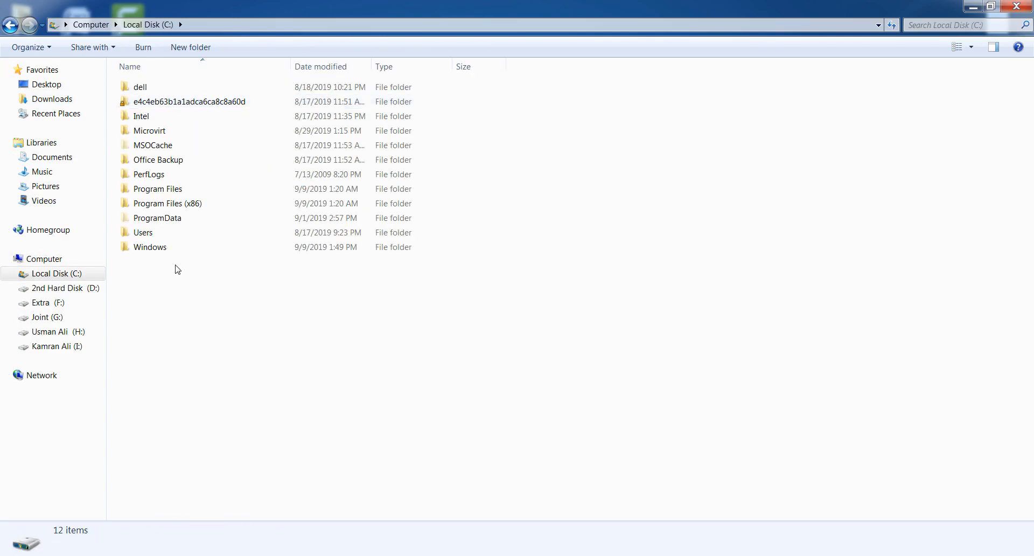
{"action": "mouse_move", "coordinate": [165, 247]}
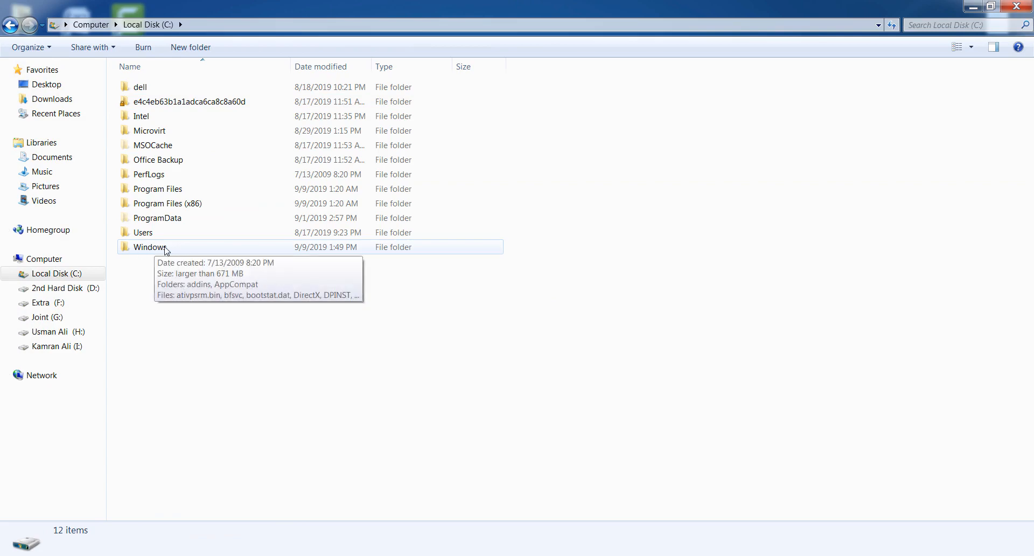
{"action": "left_click", "coordinate": [149, 247]}
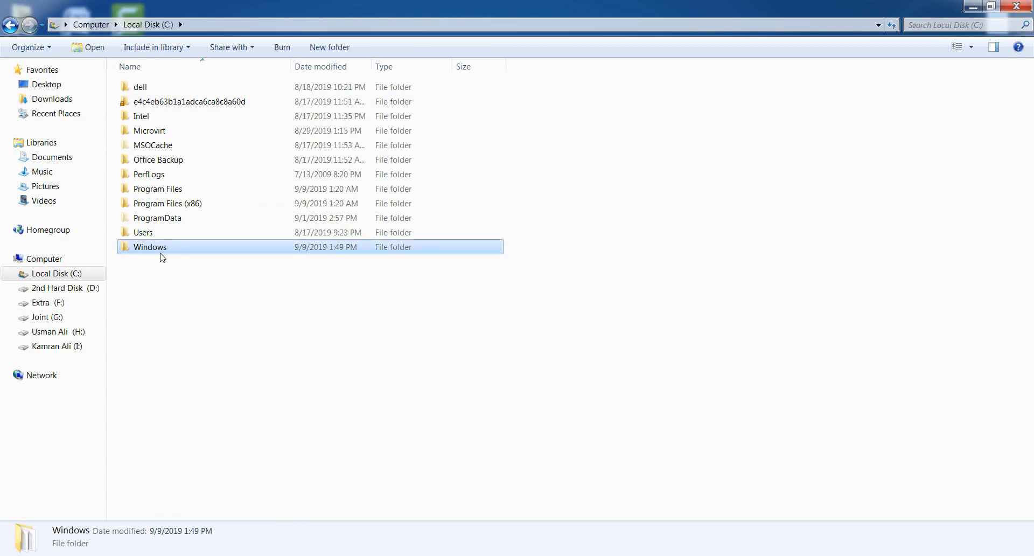
{"action": "double_click", "coordinate": [150, 246]}
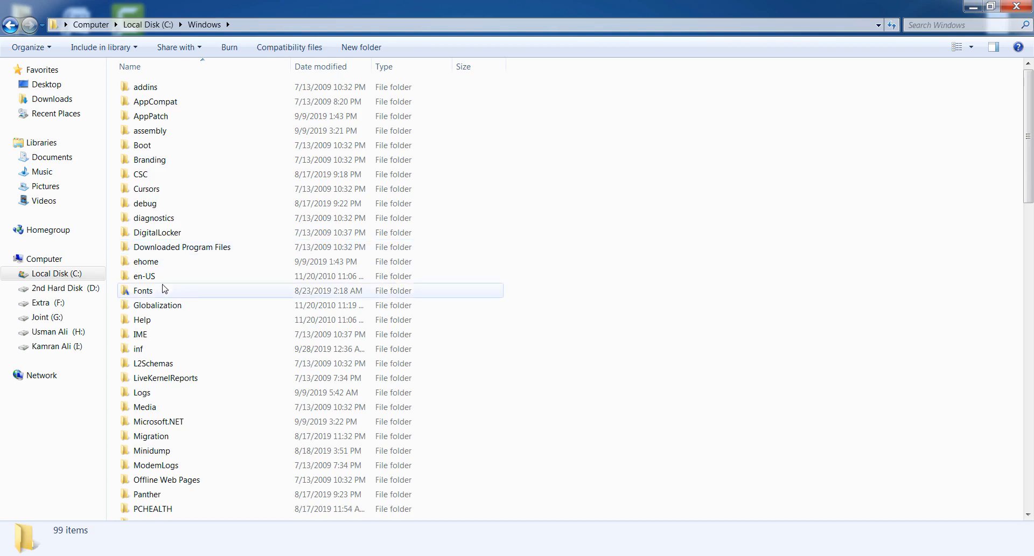
{"action": "mouse_move", "coordinate": [305, 287]}
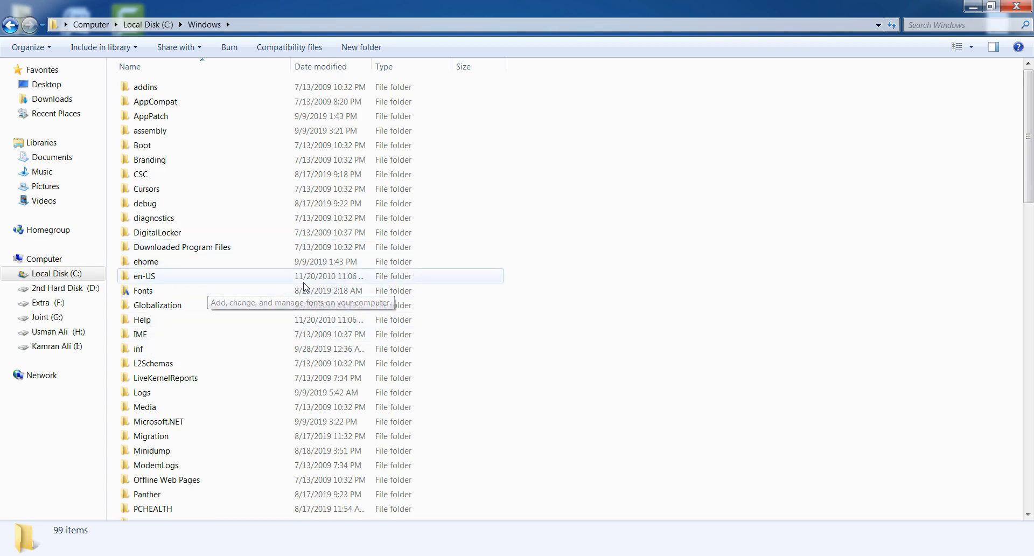
Locate and select the System32 folder within C:\Windows
{"action": "scroll", "scroll_direction": "down", "scroll_amount": 3}
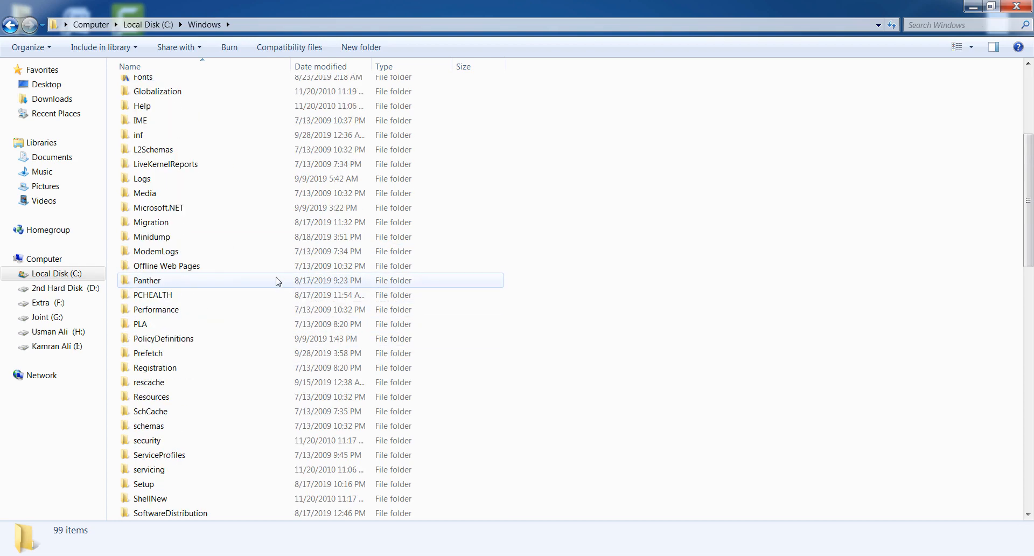
{"action": "scroll", "scroll_direction": "down", "scroll_amount": 3}
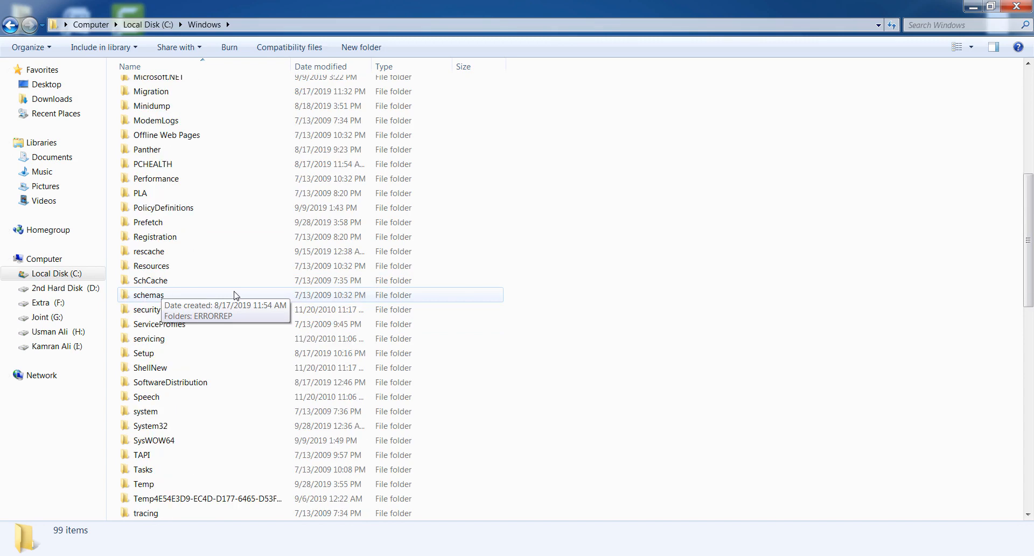
{"action": "scroll", "scroll_direction": "down", "scroll_amount": 3}
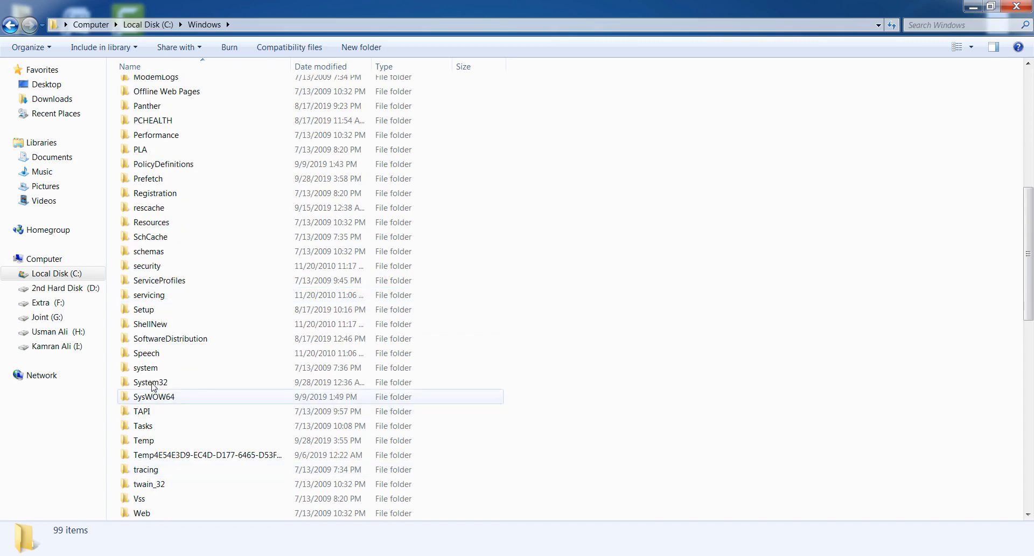
{"action": "left_click", "coordinate": [149, 382]}
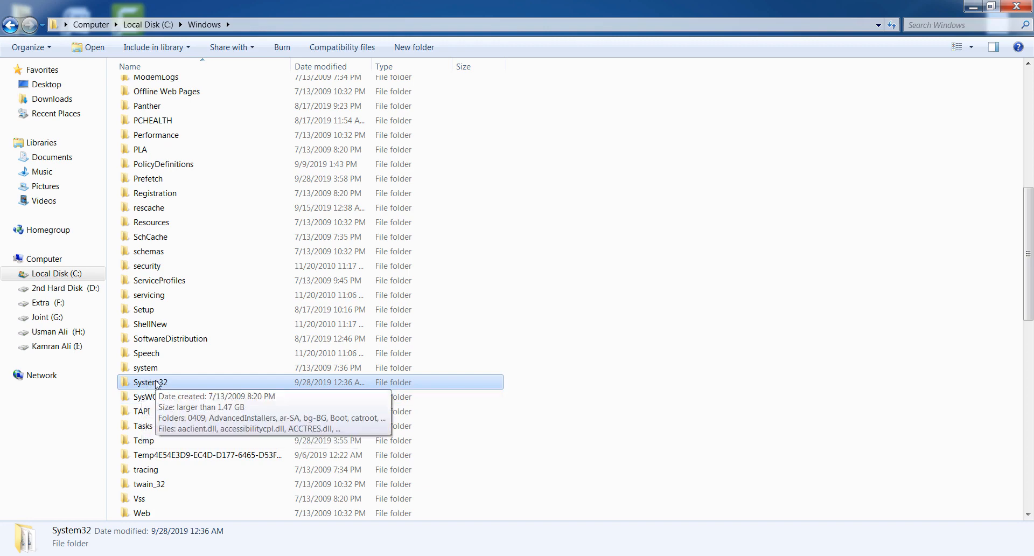
{"action": "double_click", "coordinate": [151, 382]}
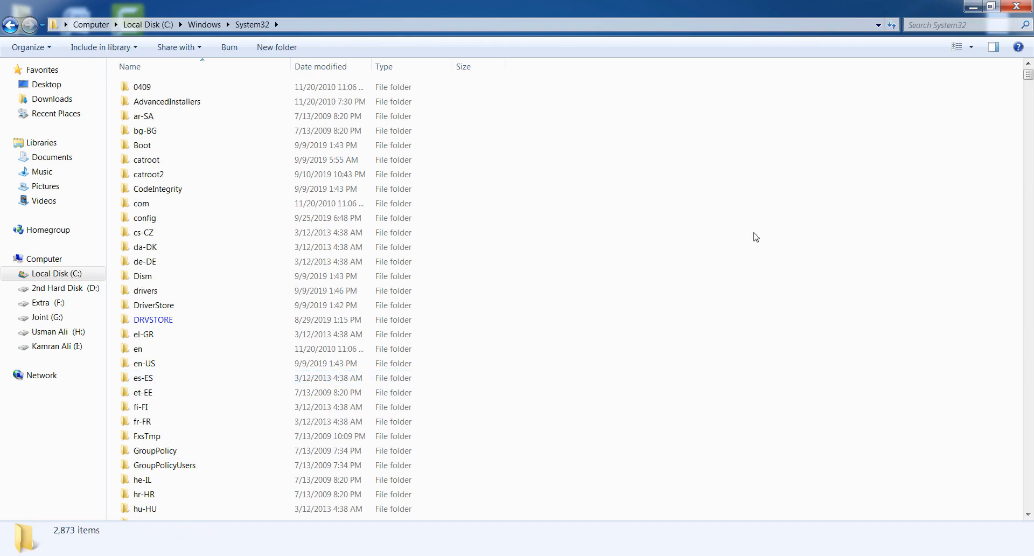
{"action": "right_click", "coordinate": [756, 237]}
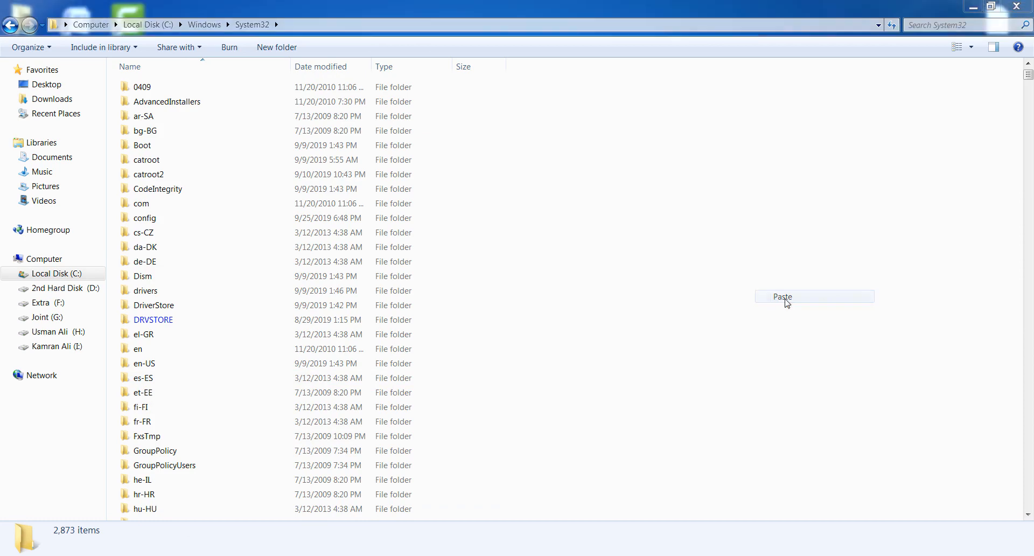
{"action": "left_click", "coordinate": [782, 296]}
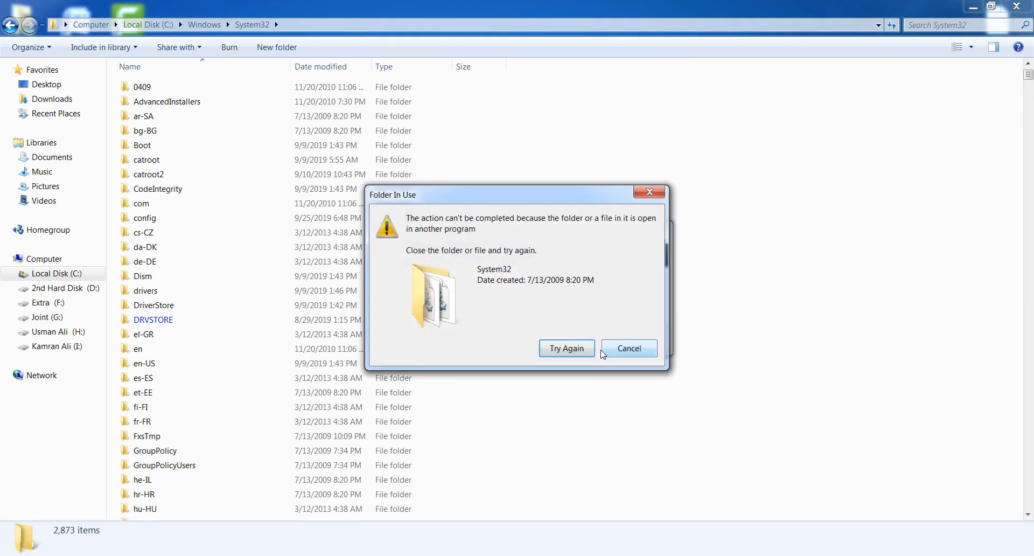
{"action": "left_click", "coordinate": [566, 348]}
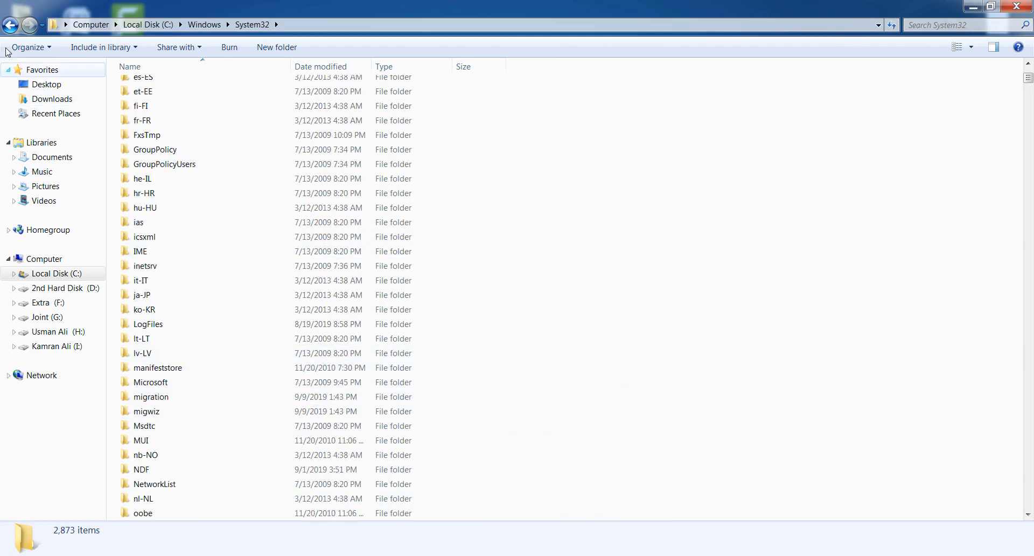
{"action": "left_click", "coordinate": [142, 178]}
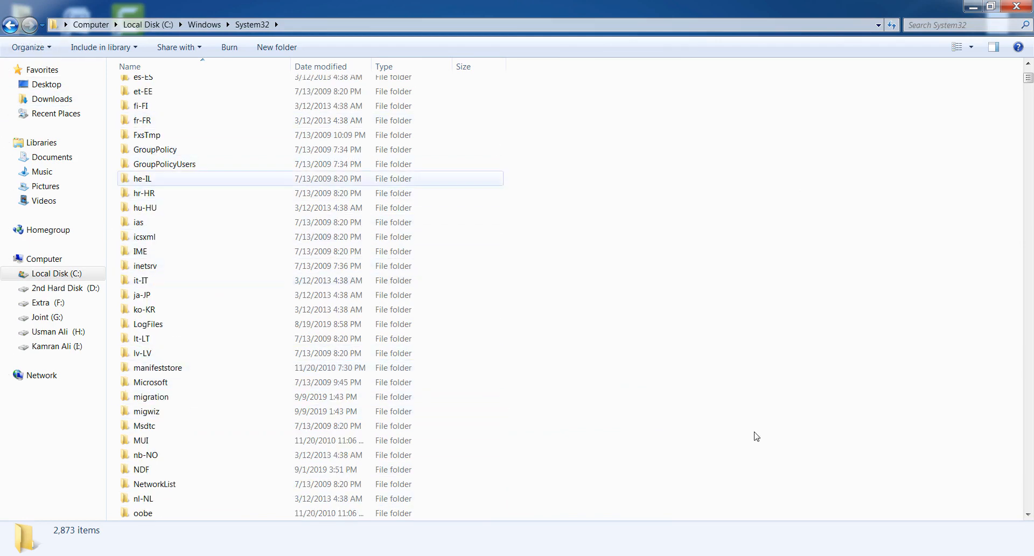
{"action": "left_click", "coordinate": [9, 25]}
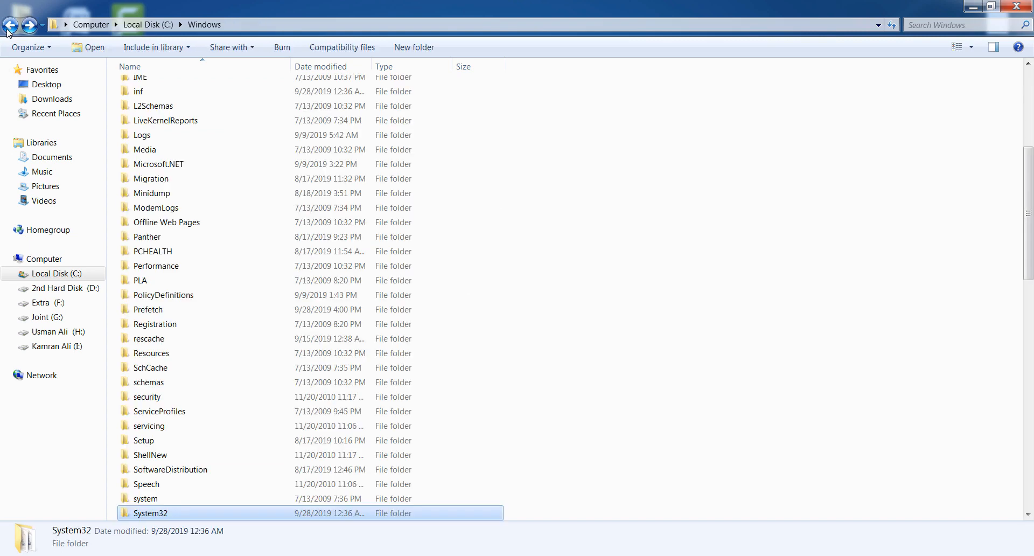
Paste vcruntime140.dll into SysWOW64, resolving the same-name conflict, then return to the YouTube channel
{"action": "scroll", "scroll_direction": "down", "scroll_amount": 3}
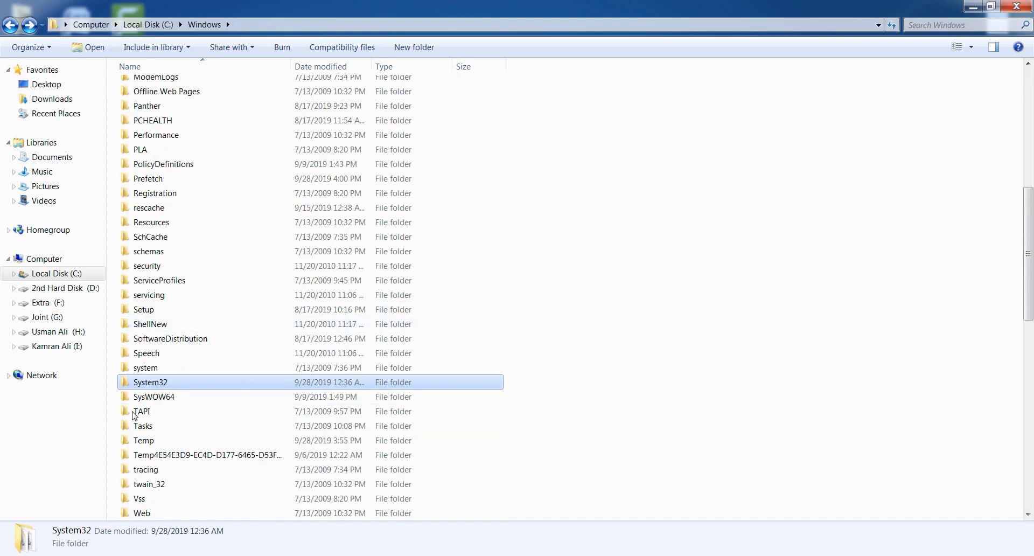
{"action": "mouse_move", "coordinate": [164, 406]}
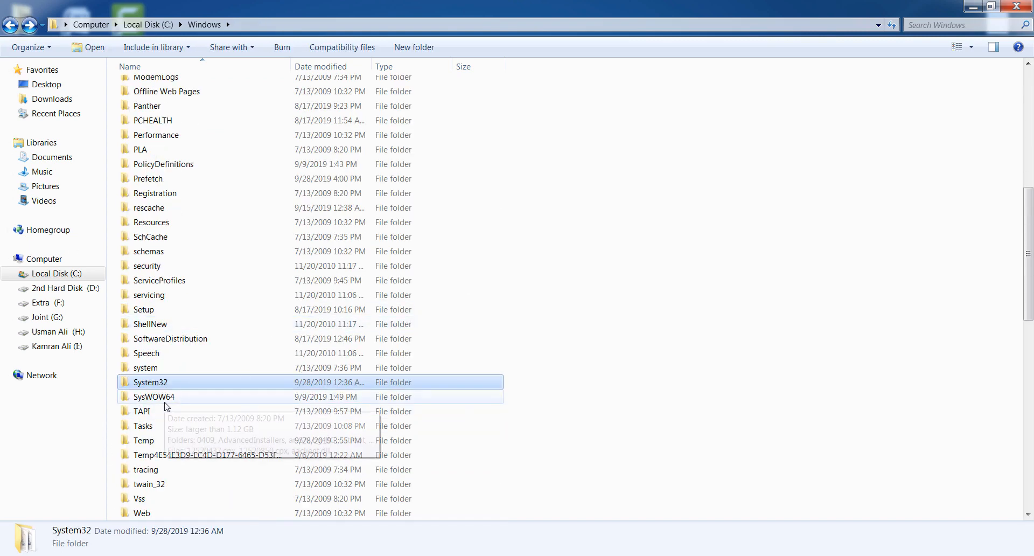
{"action": "left_click", "coordinate": [154, 397]}
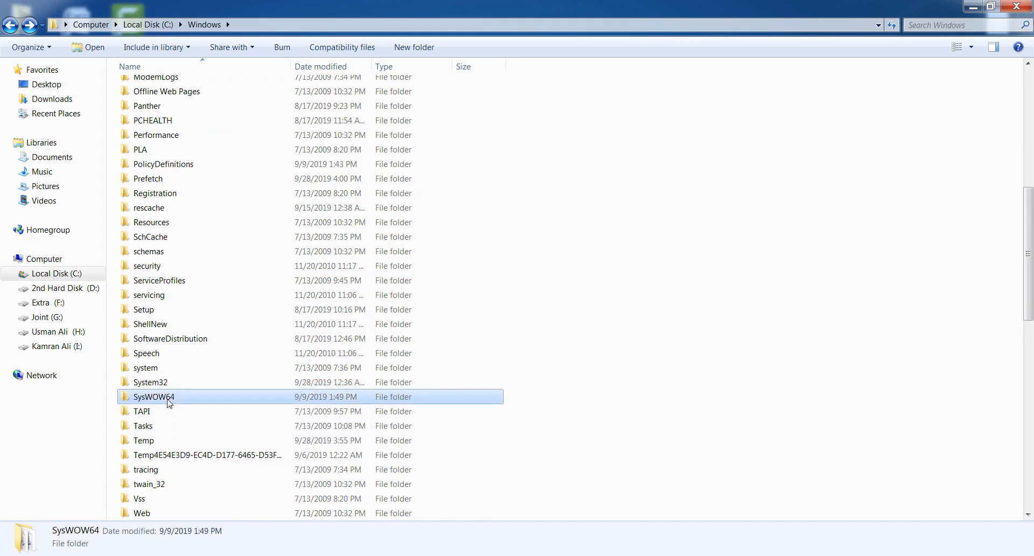
{"action": "double_click", "coordinate": [154, 397]}
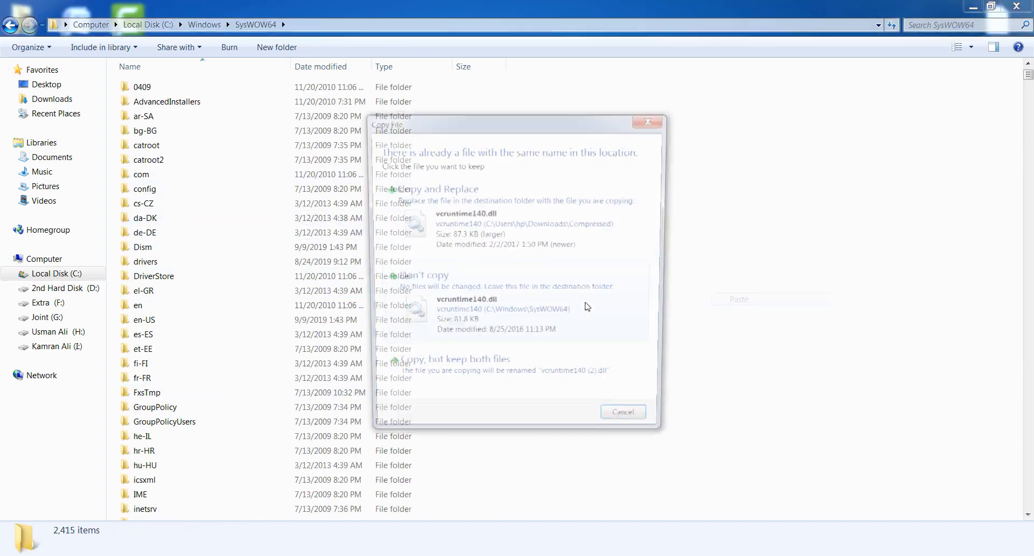
{"action": "left_click", "coordinate": [432, 190]}
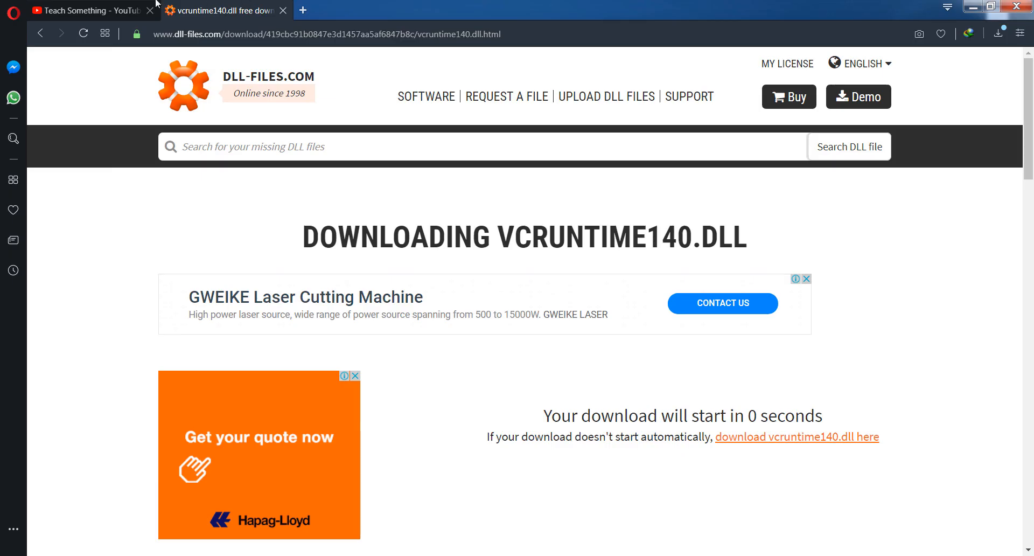
{"action": "left_click", "coordinate": [93, 10]}
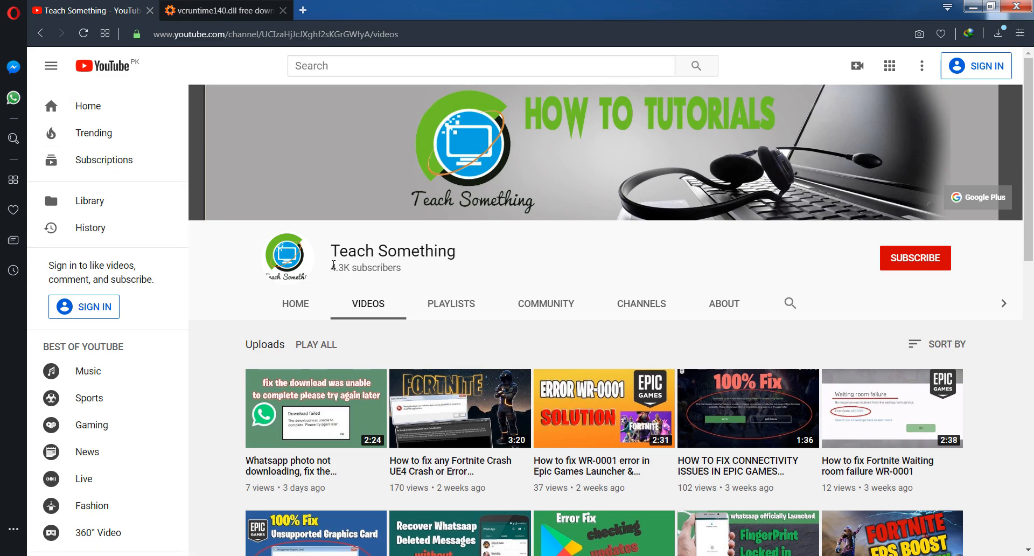